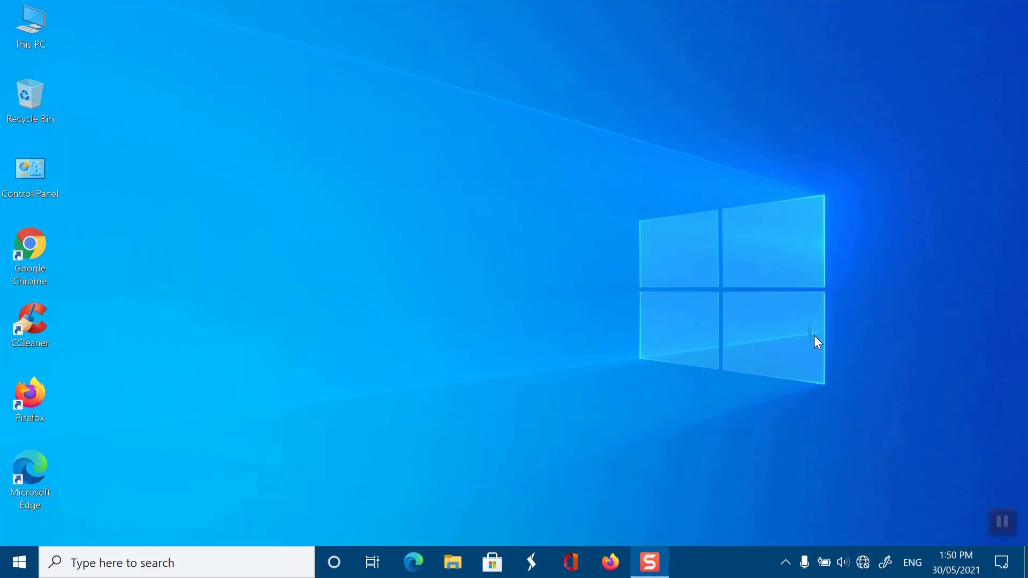
{"action": "mouse_move", "coordinate": [861, 525]}
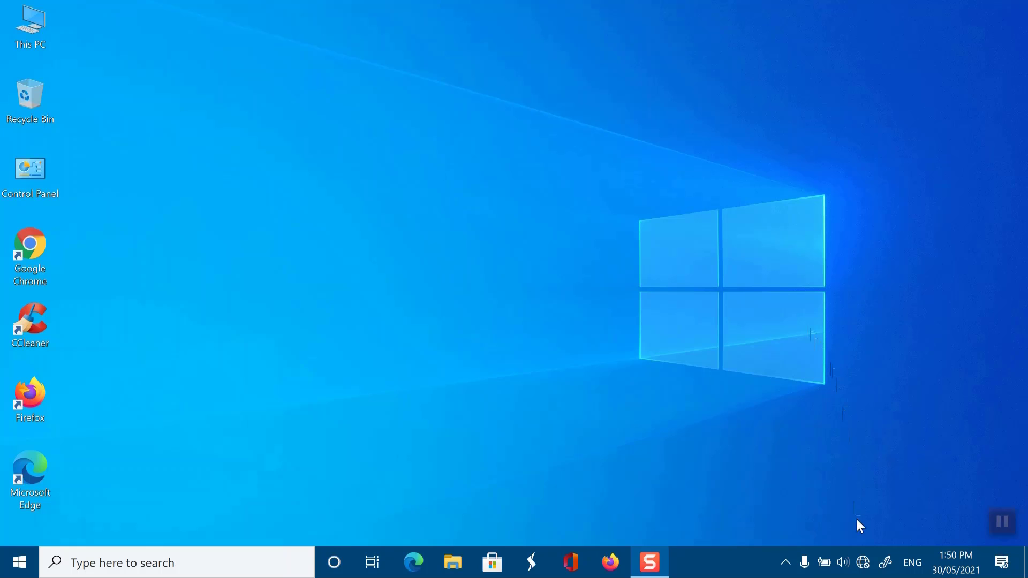
- Connect to the TelstraCF5441 network from the tray flyout, entering its security key
{"action": "left_click", "coordinate": [862, 561]}
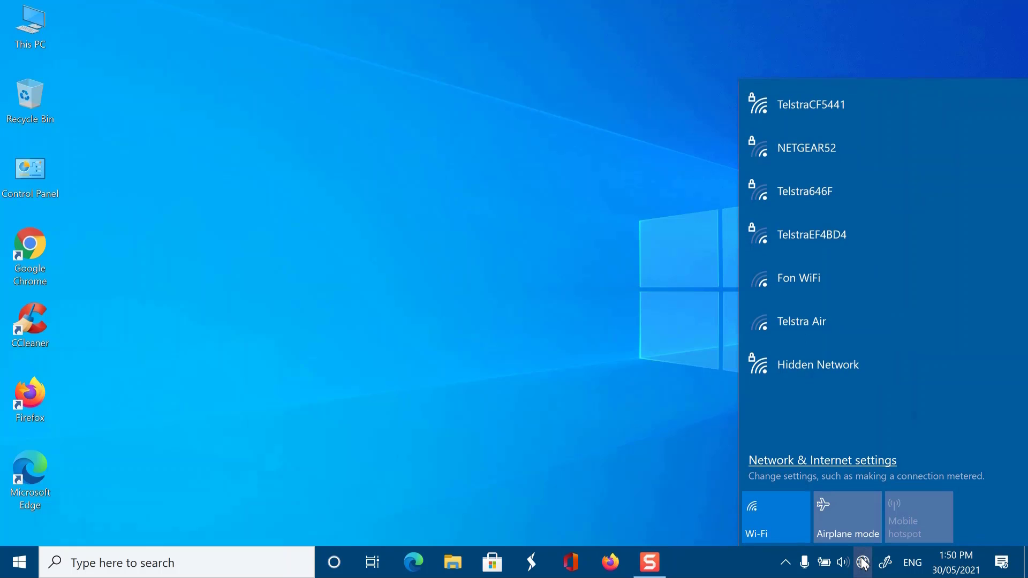
{"action": "left_click", "coordinate": [812, 104]}
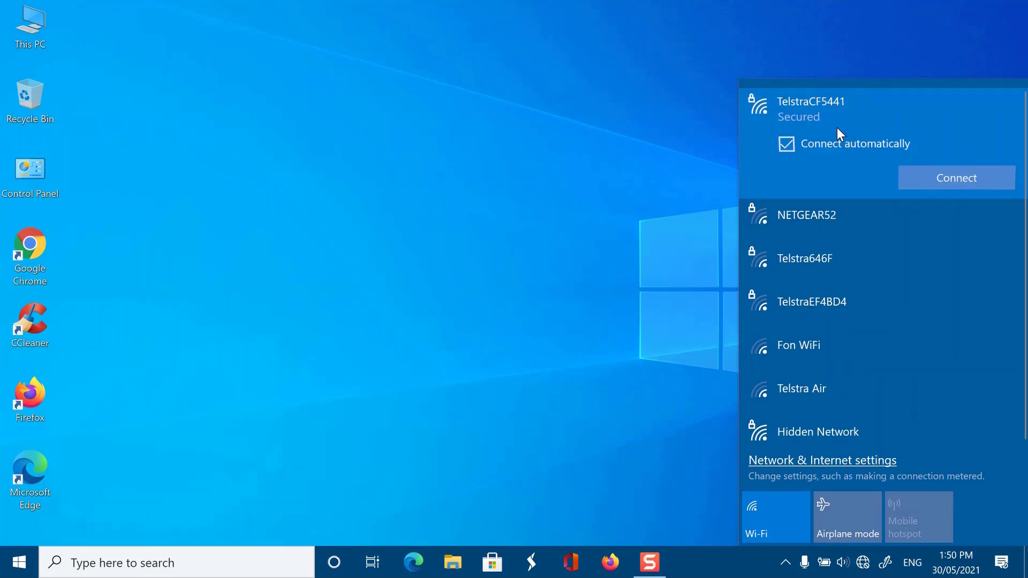
{"action": "left_click", "coordinate": [957, 178]}
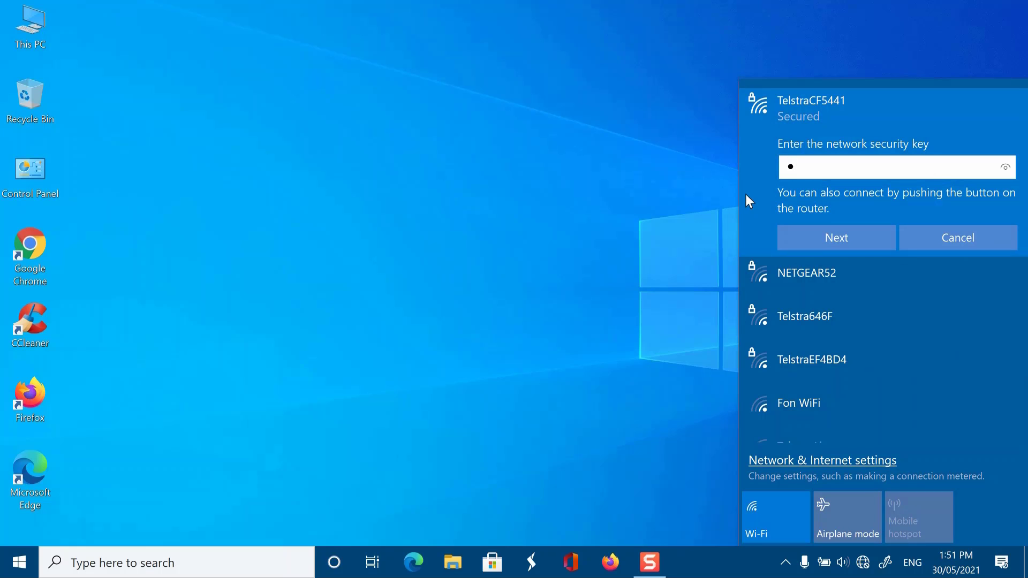
{"action": "type", "text": "*"}
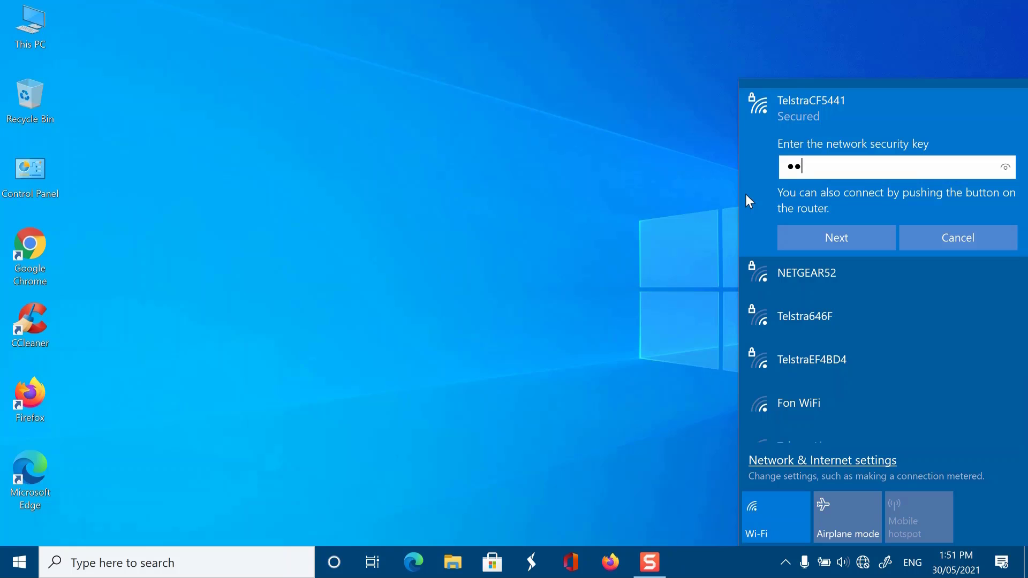
{"action": "type", "text": "•"}
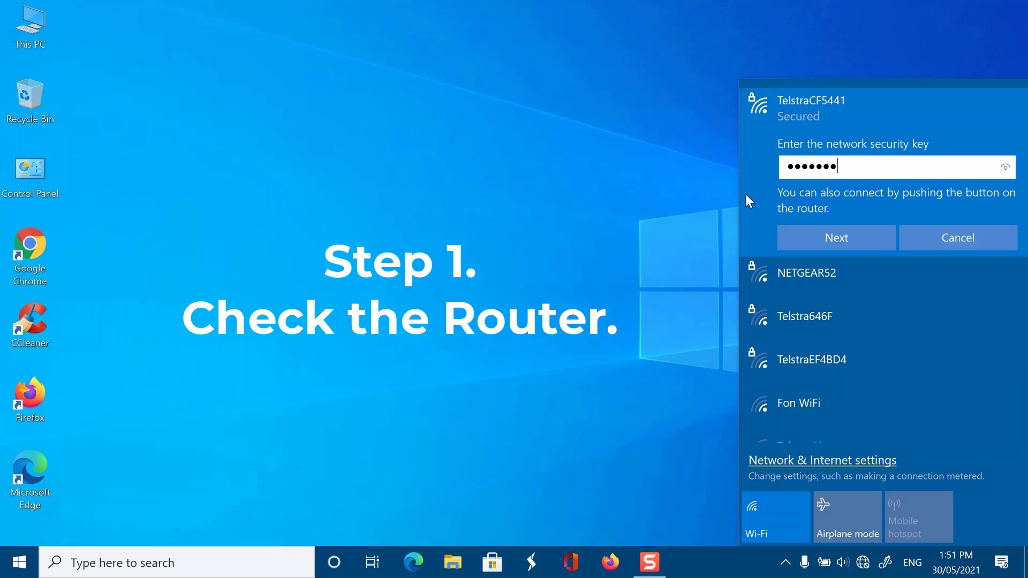
{"action": "type", "text": "••"}
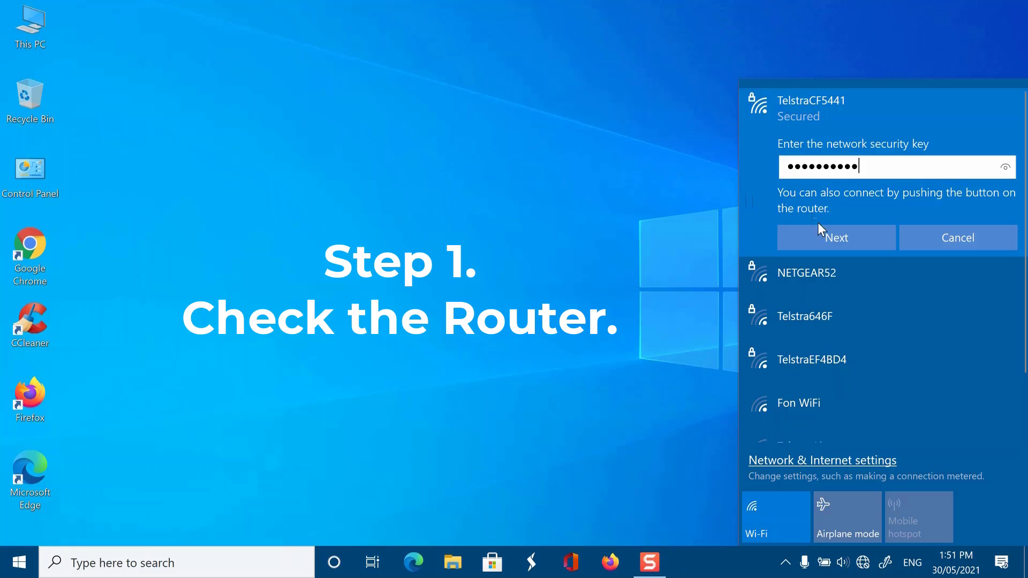
{"action": "left_click", "coordinate": [835, 237]}
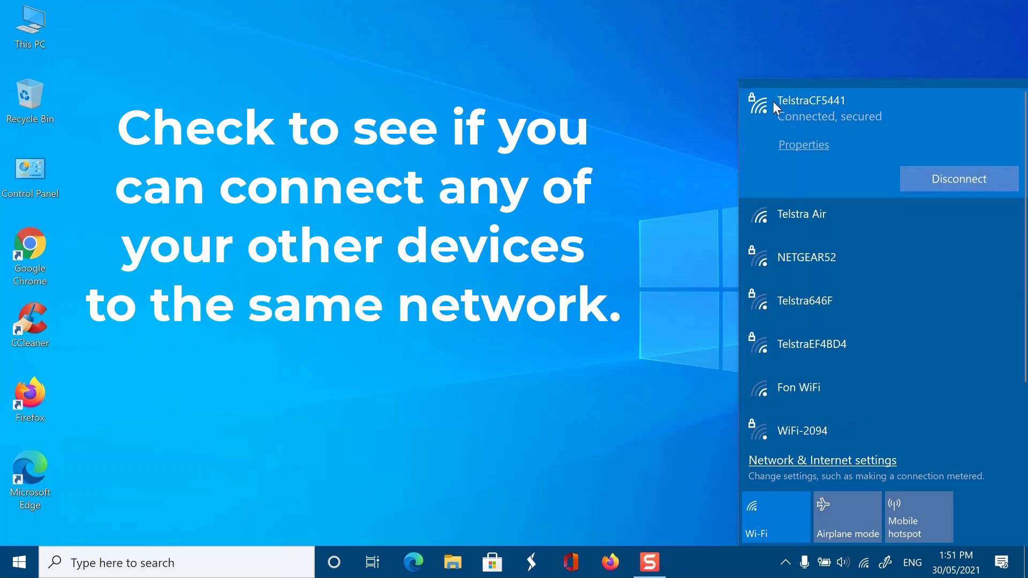
{"action": "mouse_move", "coordinate": [681, 251]}
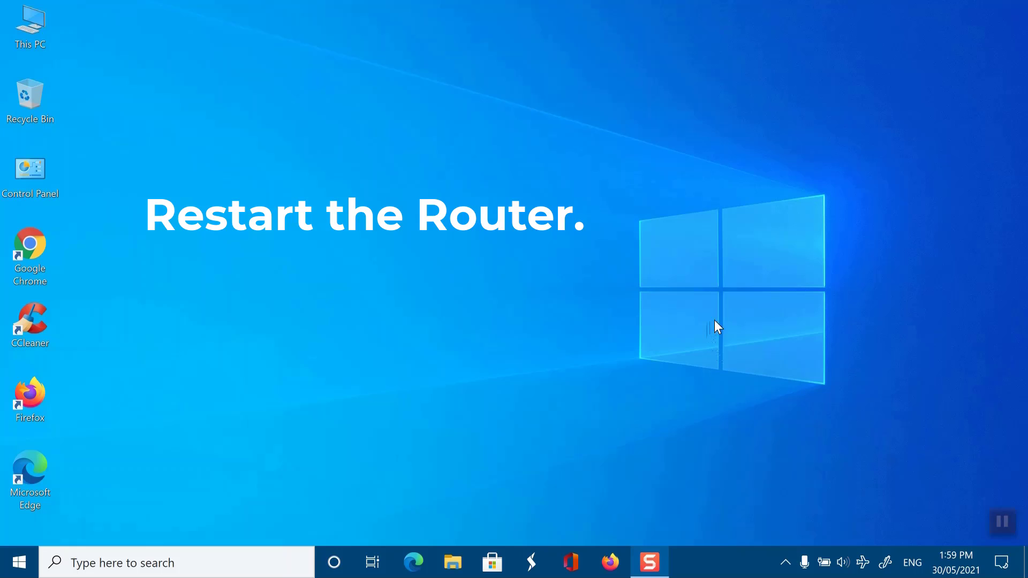
{"action": "mouse_move", "coordinate": [750, 369]}
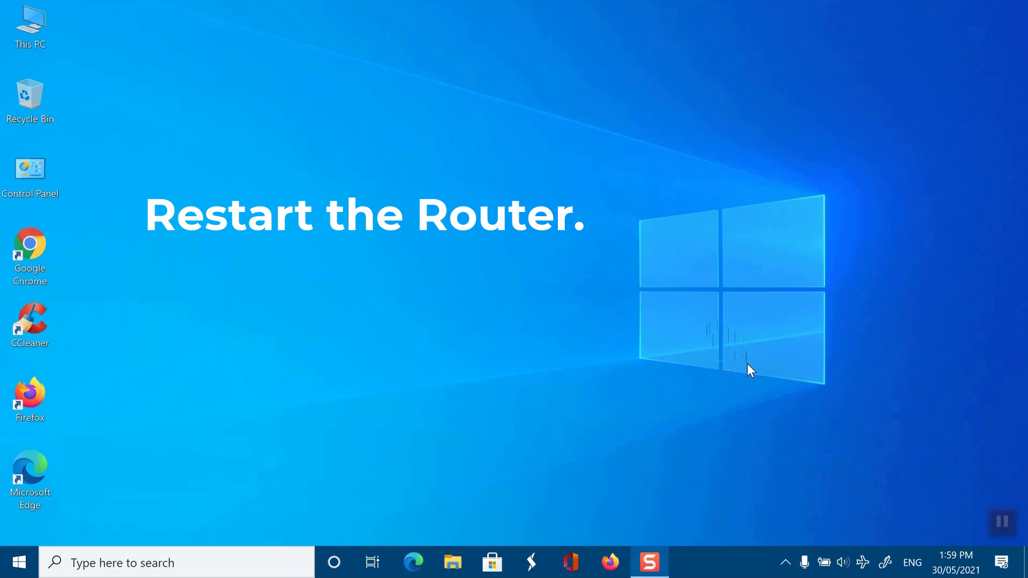
{"action": "mouse_move", "coordinate": [728, 354]}
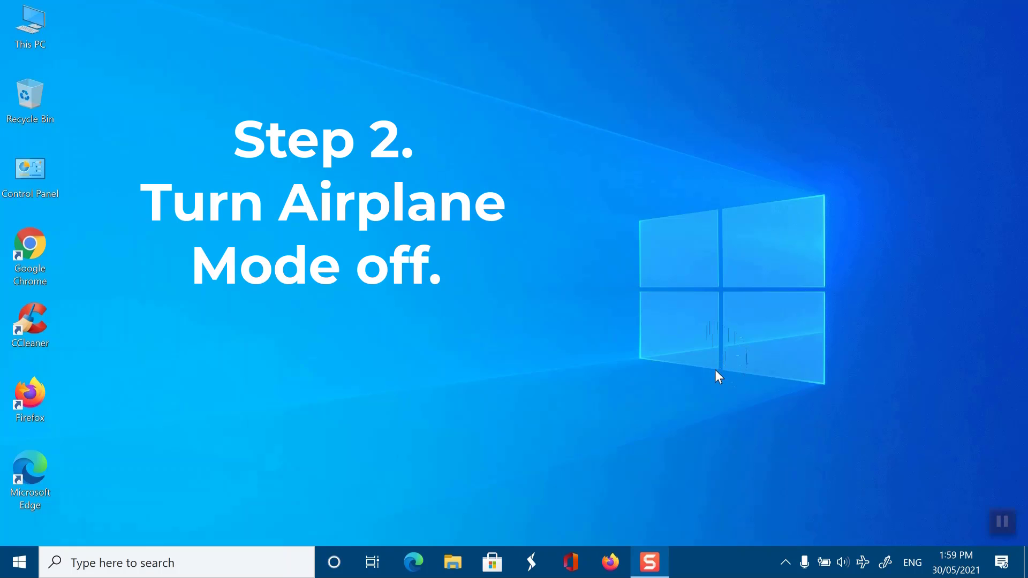
{"action": "mouse_move", "coordinate": [612, 394]}
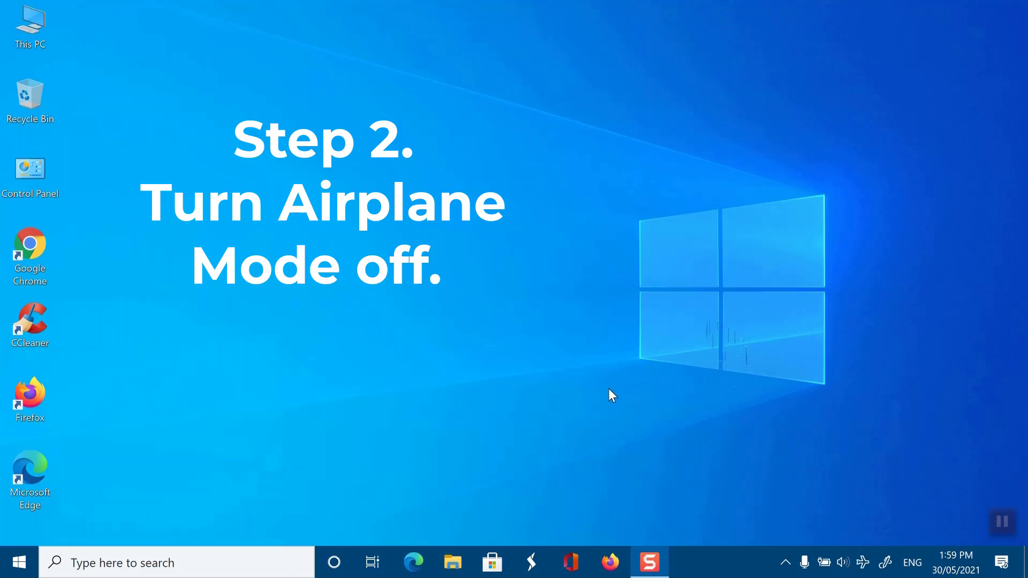
{"action": "mouse_move", "coordinate": [377, 434]}
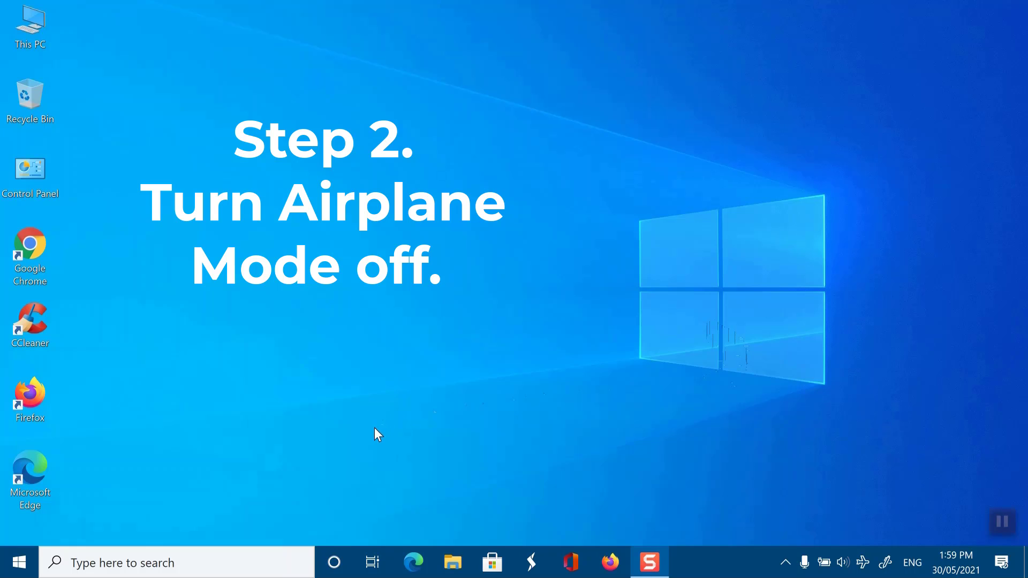
- Reach the Network & Internet status page in Settings from the Start menu
{"action": "left_click", "coordinate": [16, 560]}
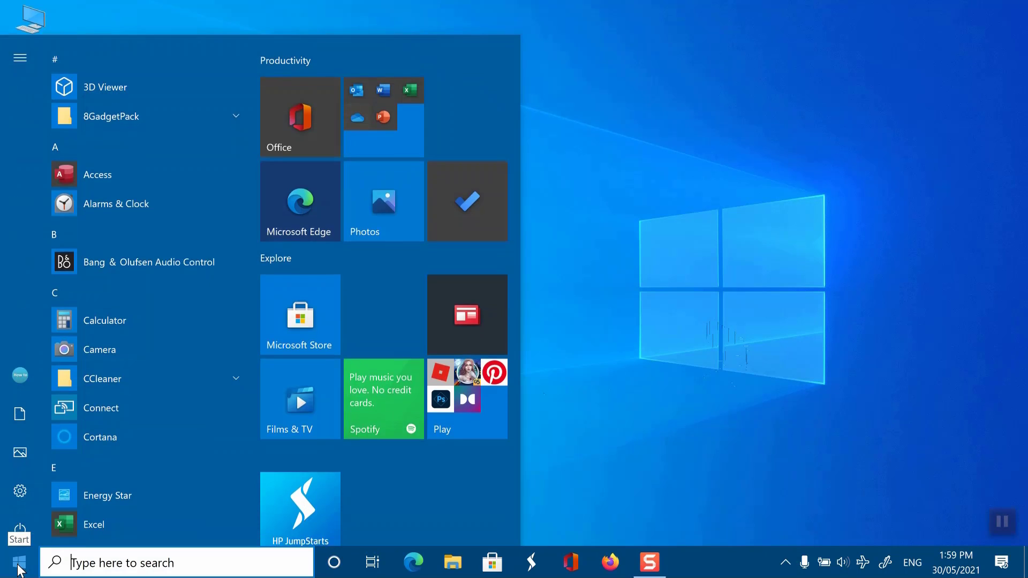
{"action": "left_click", "coordinate": [20, 560]}
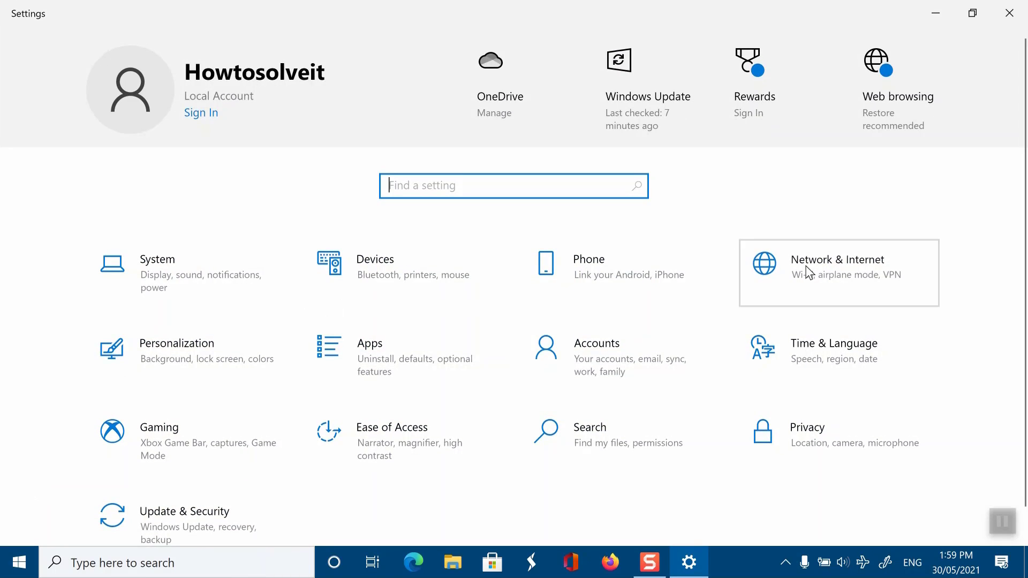
{"action": "left_click", "coordinate": [837, 273]}
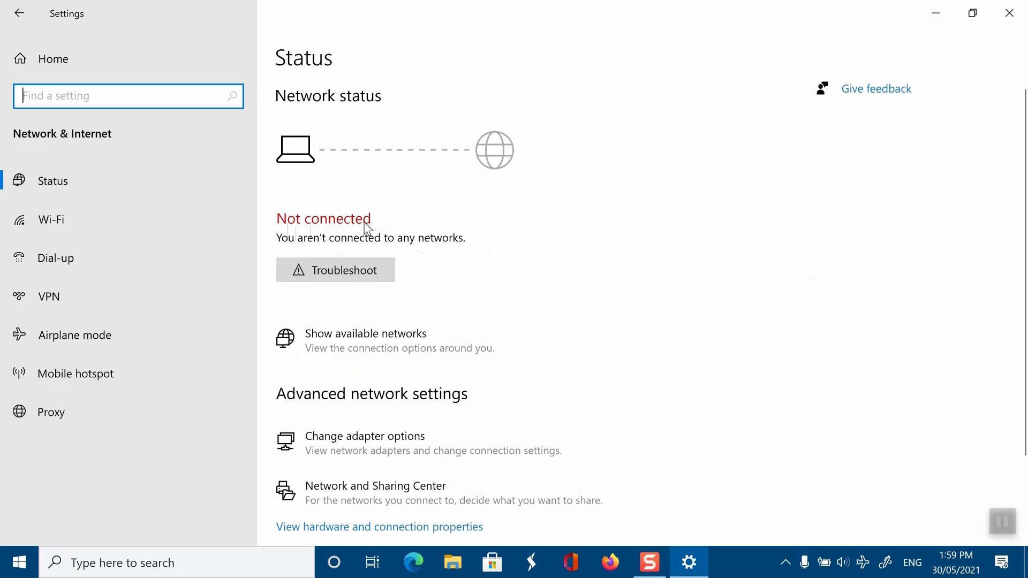
{"action": "mouse_move", "coordinate": [303, 290]}
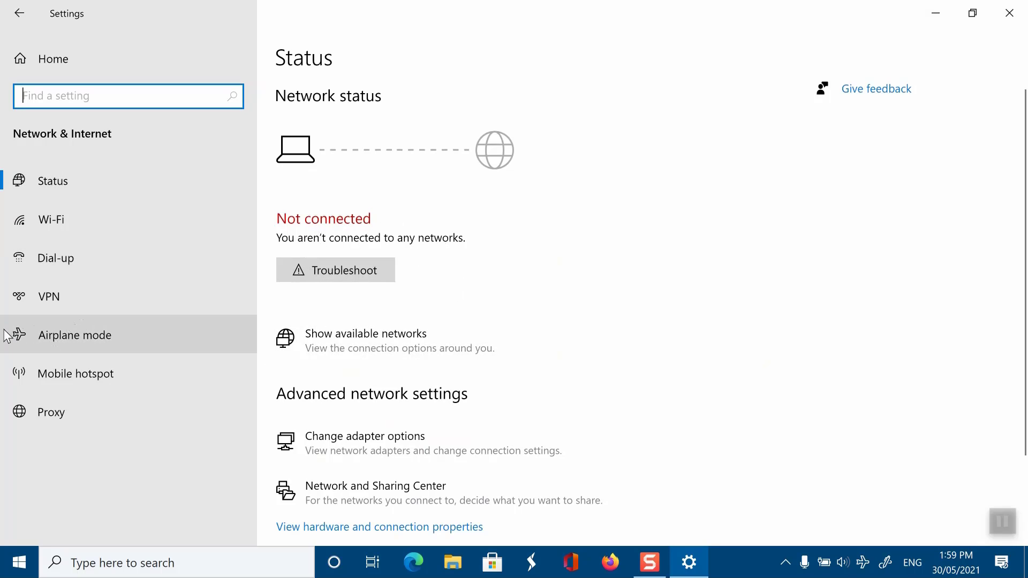
- Turn Airplane mode off and Wi-Fi on, then view the Wi-Fi page showing TelstraCF5441 connected
{"action": "left_click", "coordinate": [74, 335]}
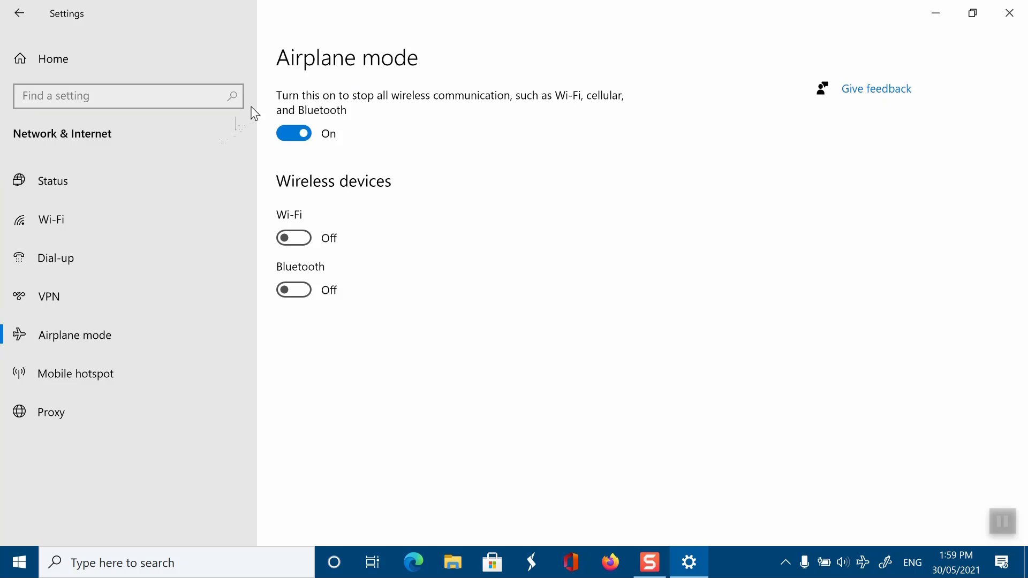
{"action": "left_click", "coordinate": [294, 133]}
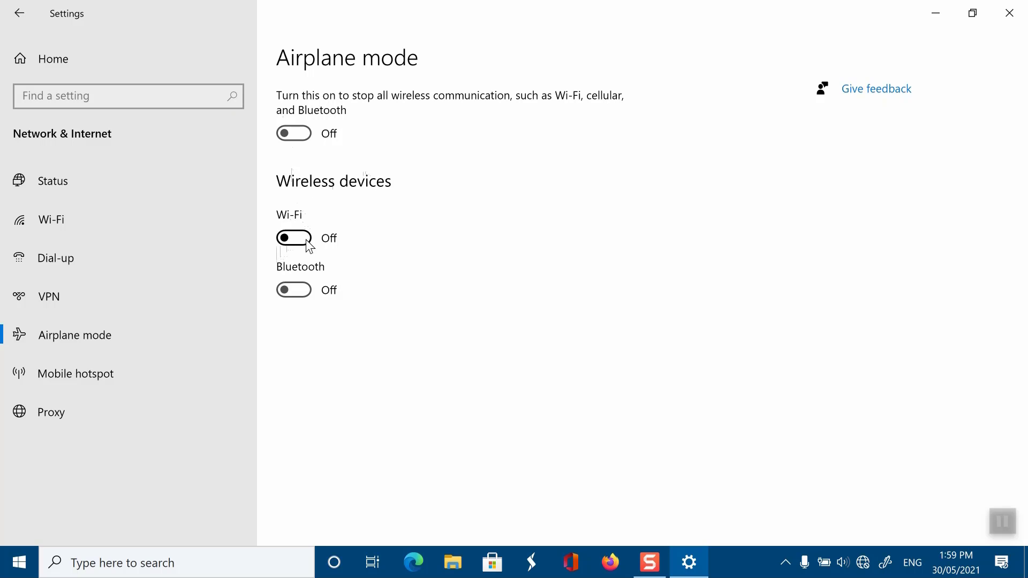
{"action": "left_click", "coordinate": [293, 238]}
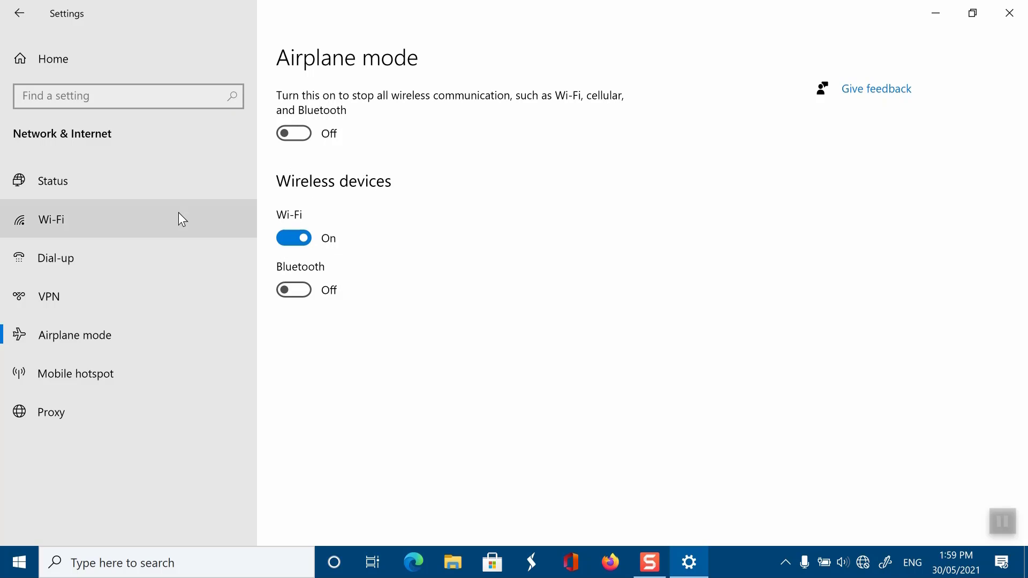
{"action": "left_click", "coordinate": [50, 220]}
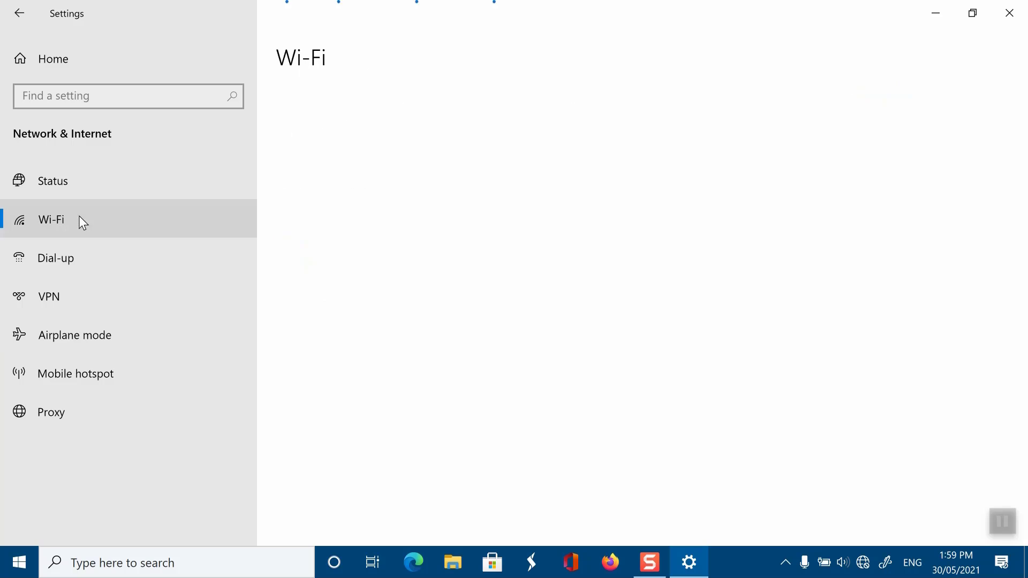
{"action": "left_click", "coordinate": [51, 219]}
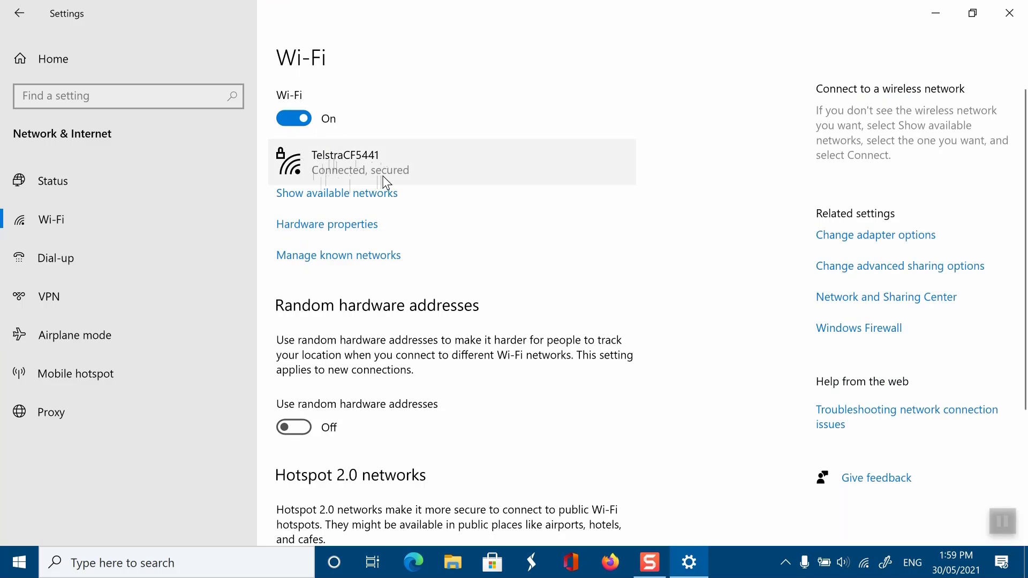
{"action": "mouse_move", "coordinate": [867, 572]}
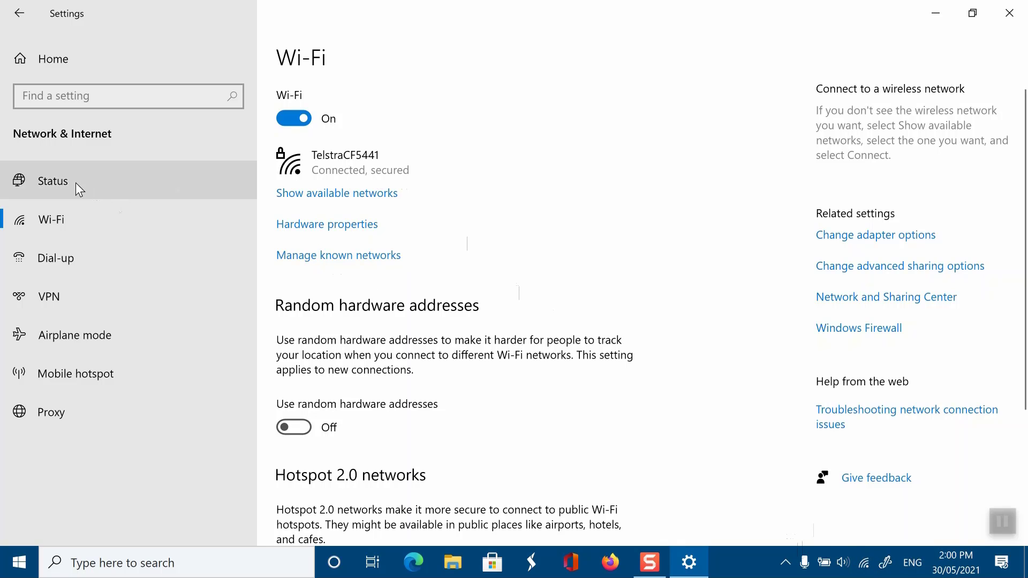
- Run the network troubleshooter on the Wi-Fi adapter, apply the connect-automatically fix and finish it
{"action": "left_click", "coordinate": [53, 181]}
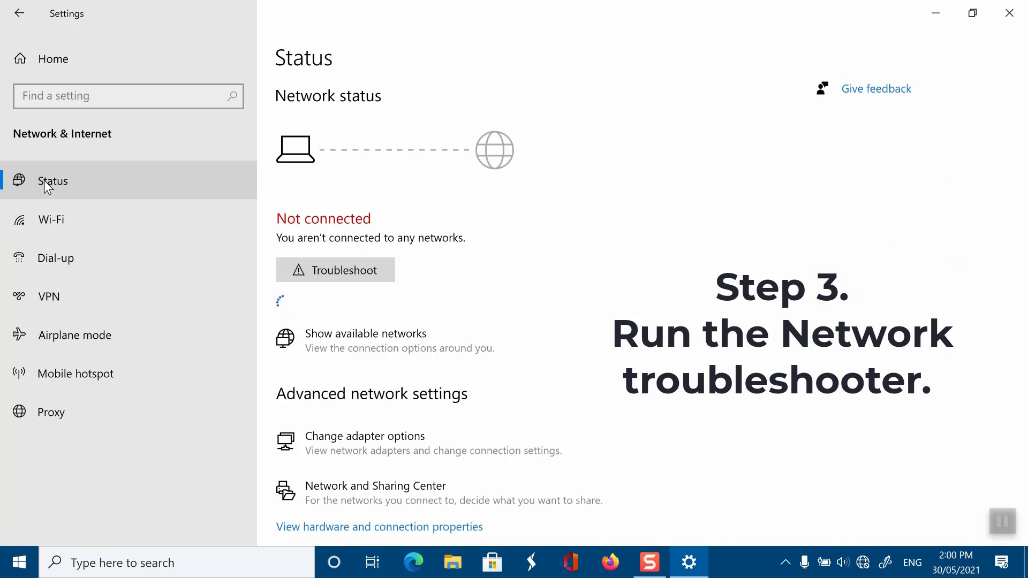
{"action": "mouse_move", "coordinate": [282, 176]}
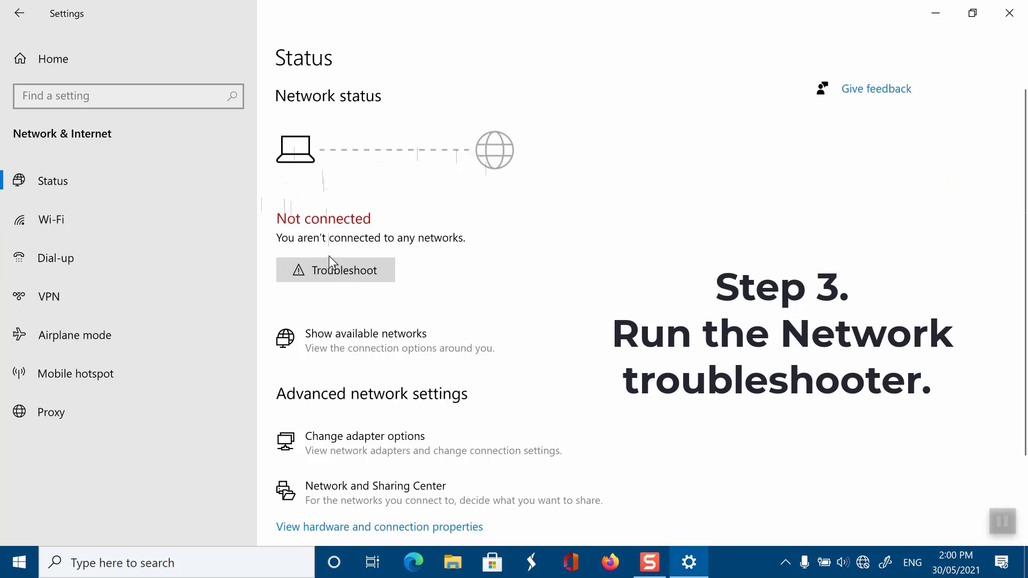
{"action": "left_click", "coordinate": [335, 270]}
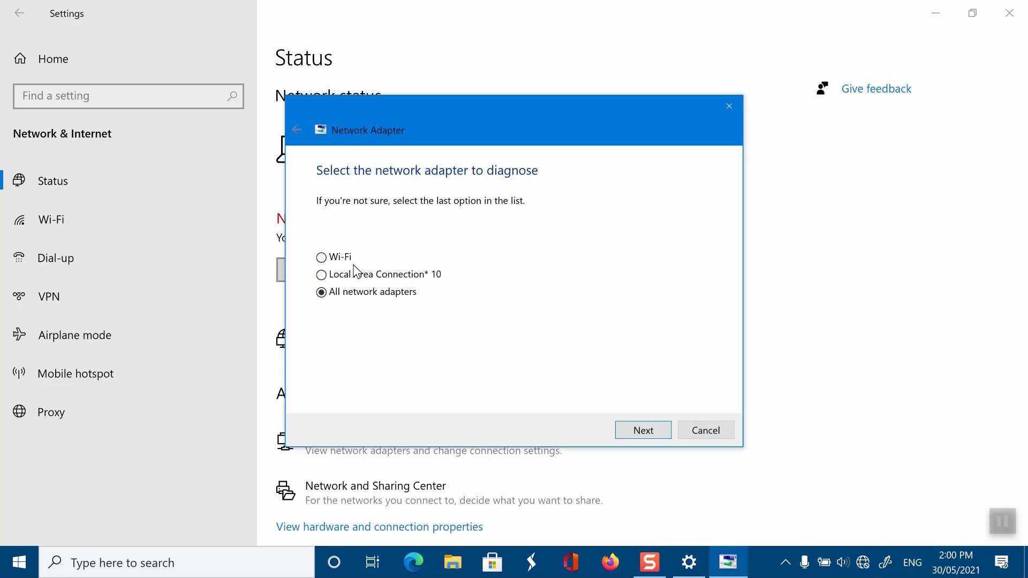
{"action": "left_click", "coordinate": [643, 430]}
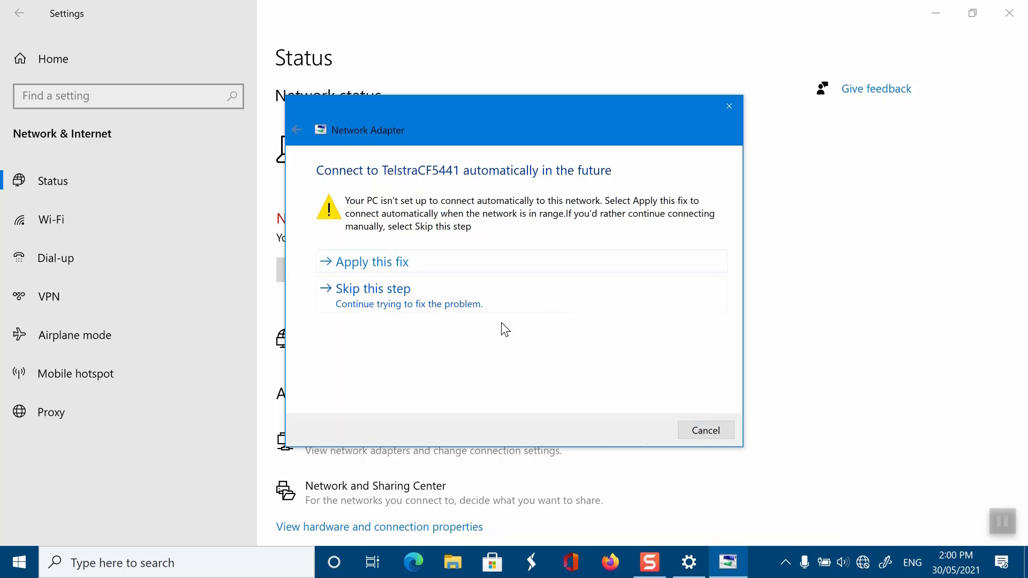
{"action": "mouse_move", "coordinate": [360, 266]}
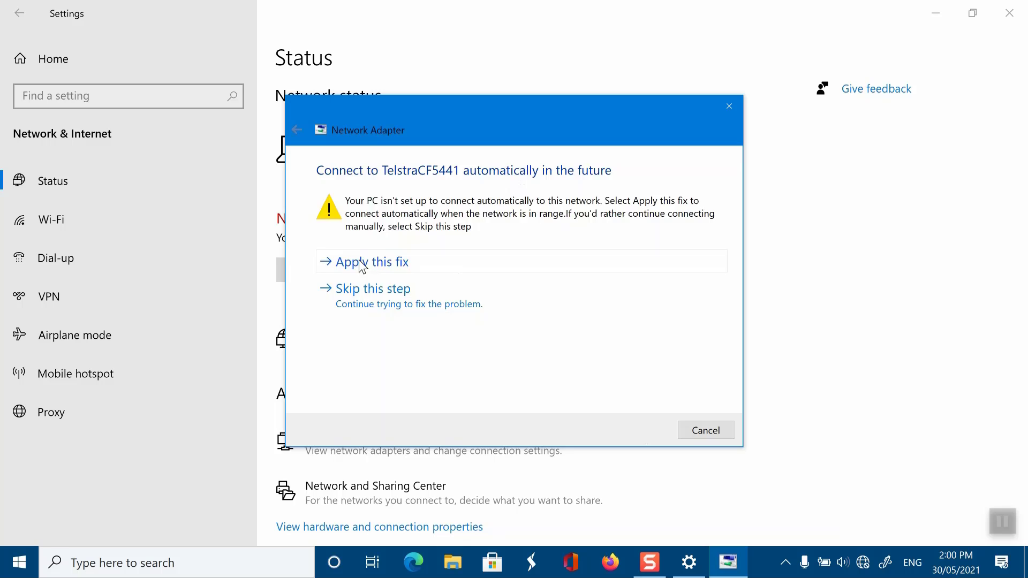
{"action": "left_click", "coordinate": [370, 262]}
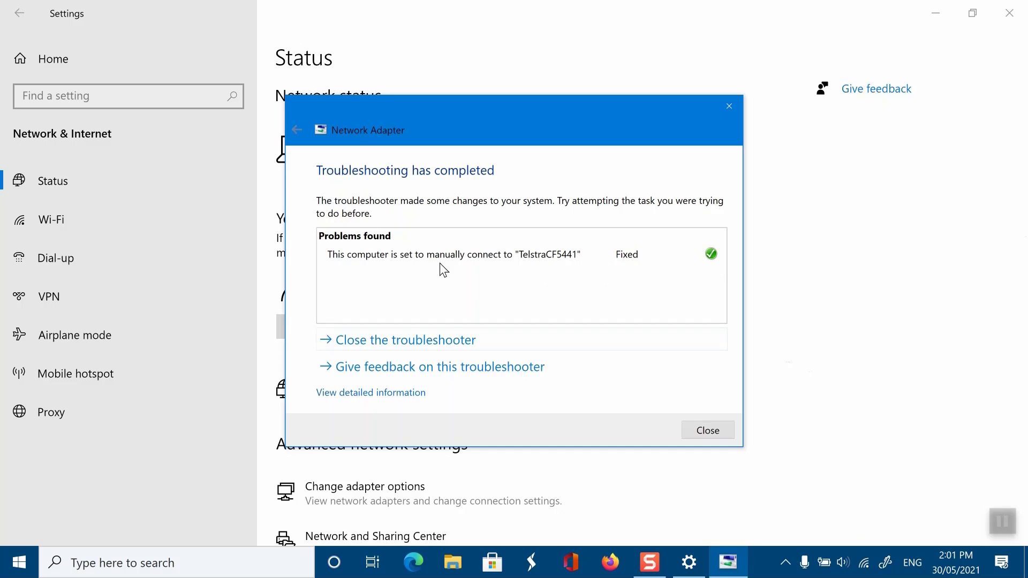
{"action": "left_click", "coordinate": [708, 431]}
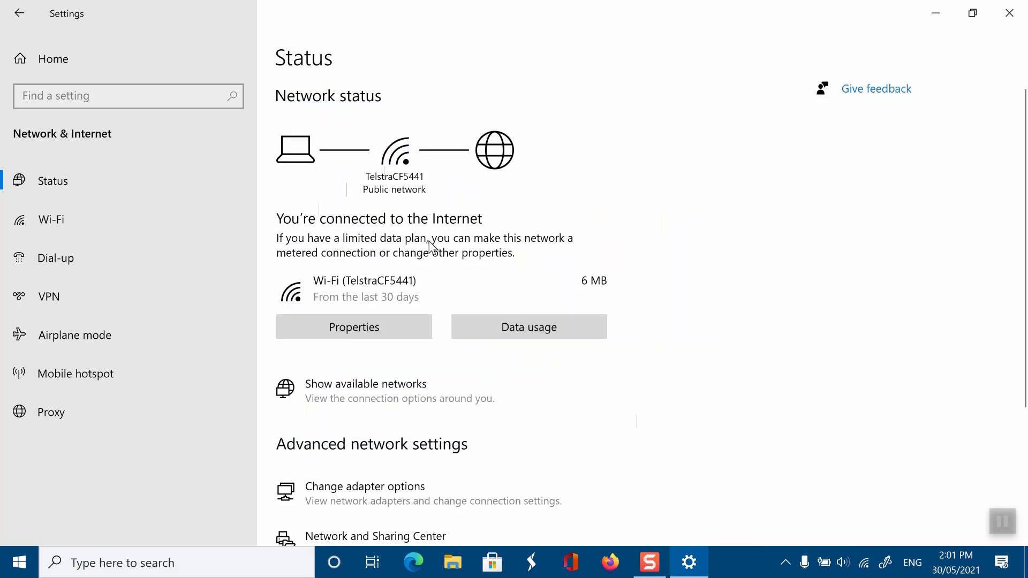
- Close the Settings window to return to the desktop
{"action": "left_click", "coordinate": [1009, 13]}
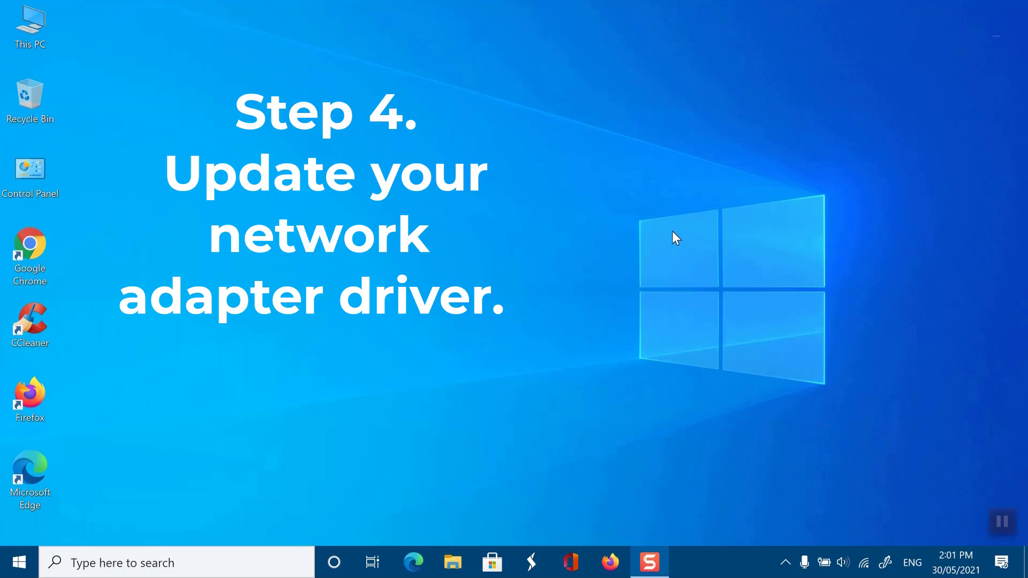
{"action": "mouse_move", "coordinate": [676, 330]}
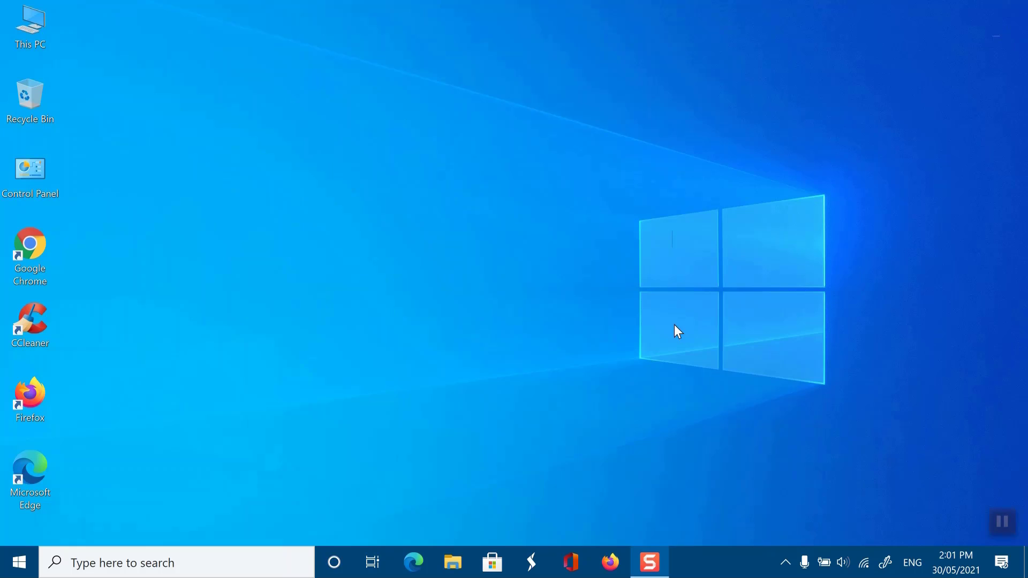
{"action": "mouse_move", "coordinate": [381, 402]}
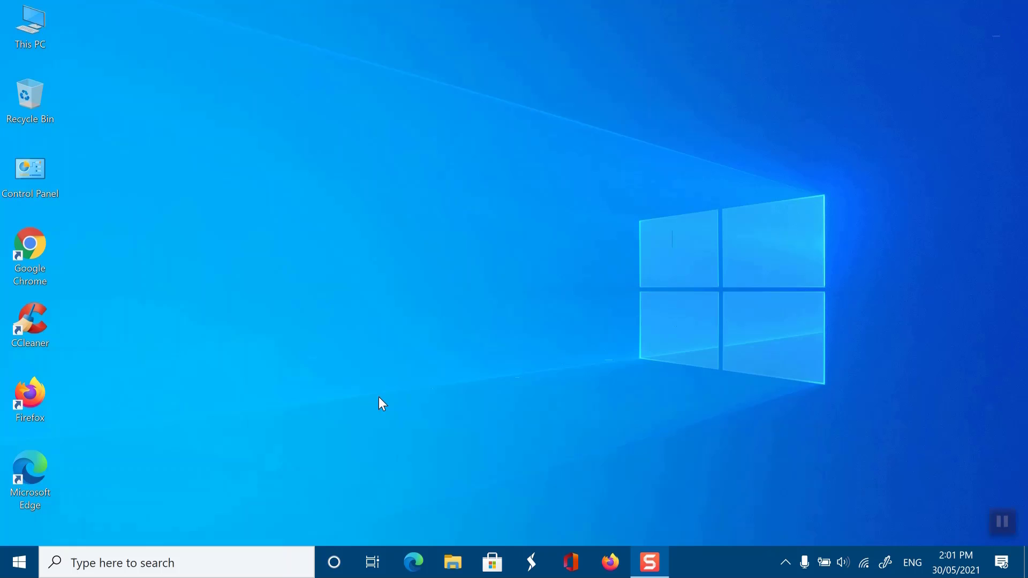
{"action": "mouse_move", "coordinate": [171, 472]}
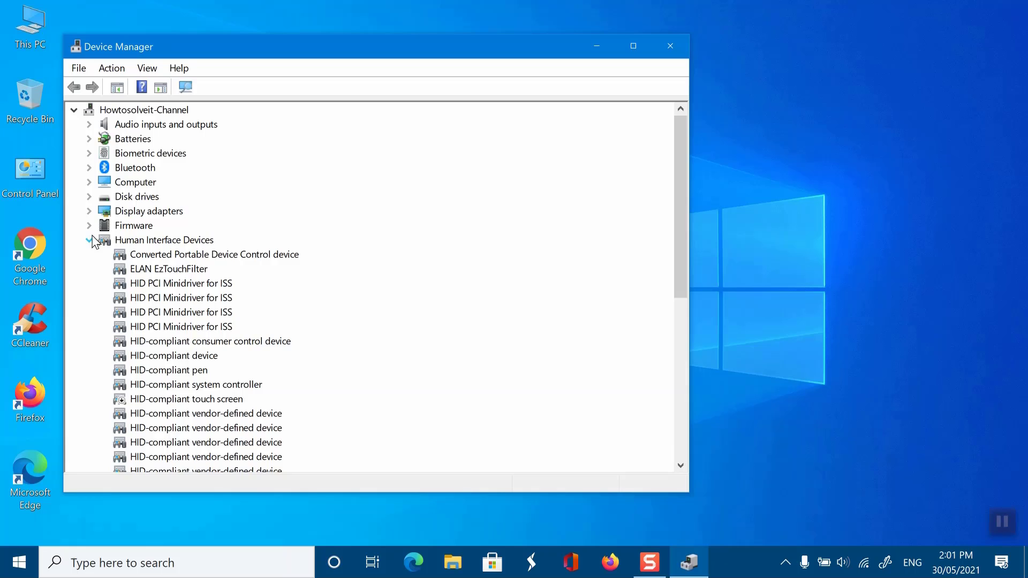
- Expand Network adapters and bring up the actions for the Intel Wi-Fi 6 AX201 adapter
{"action": "left_click", "coordinate": [90, 240]}
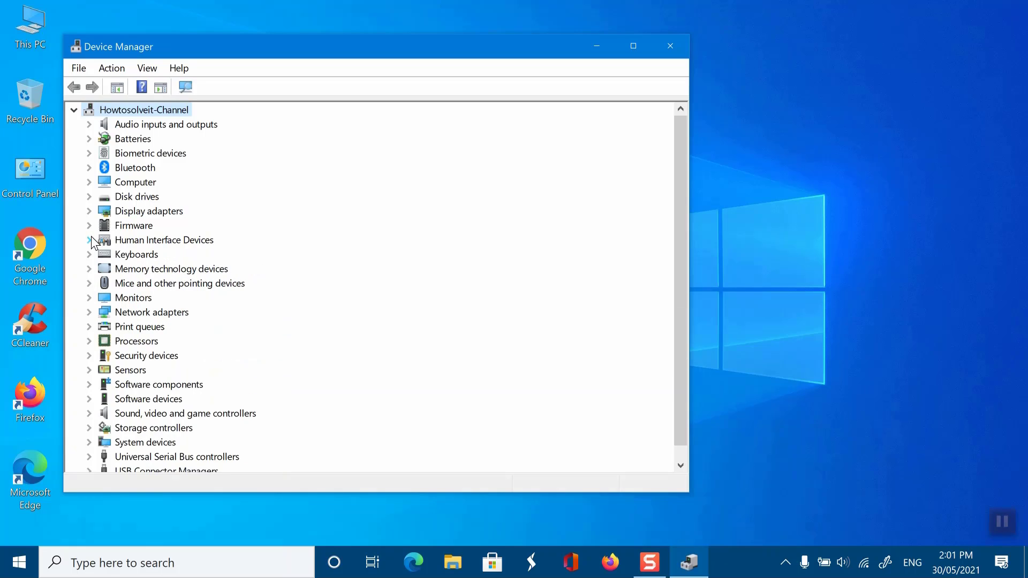
{"action": "left_click", "coordinate": [90, 313]}
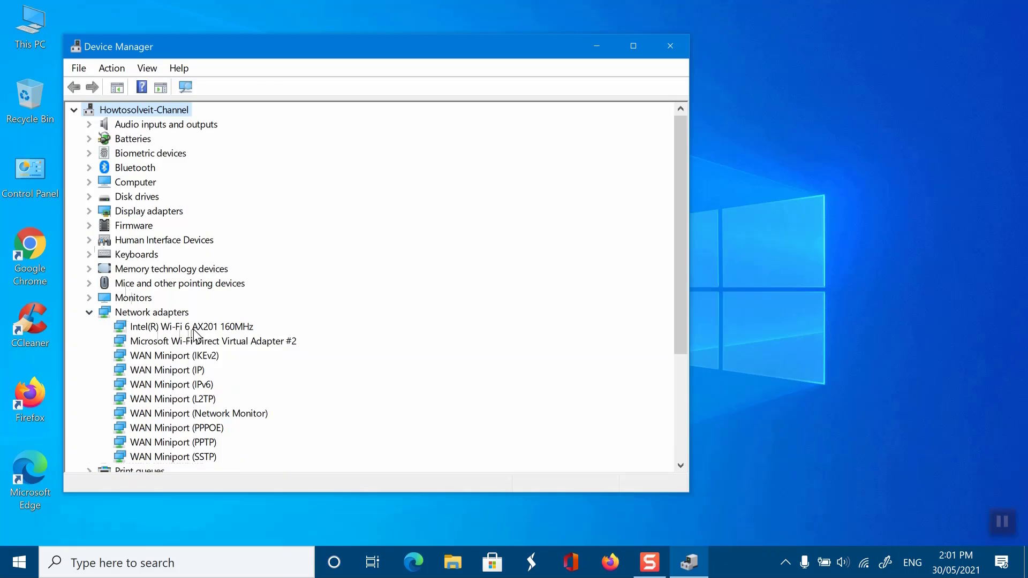
{"action": "right_click", "coordinate": [191, 327]}
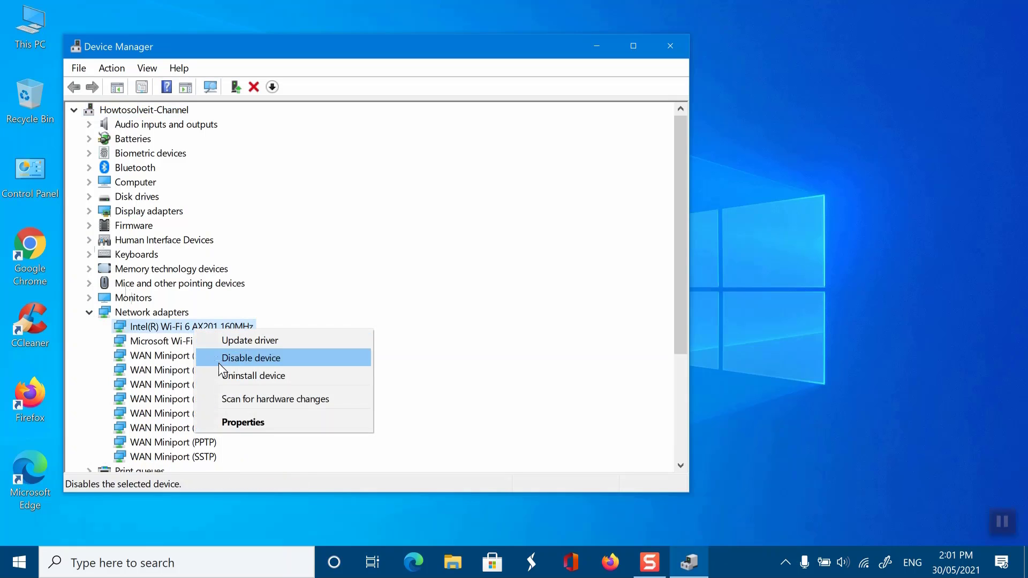
{"action": "mouse_move", "coordinate": [256, 349]}
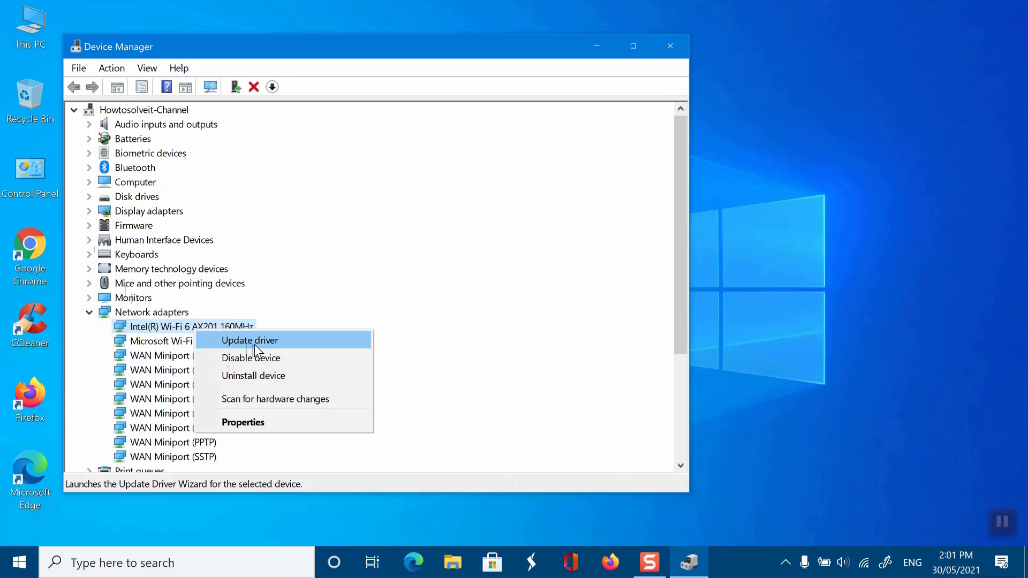
- Update the AX201 driver from the local driver list with the first Intel driver and close the wizard
{"action": "left_click", "coordinate": [249, 340]}
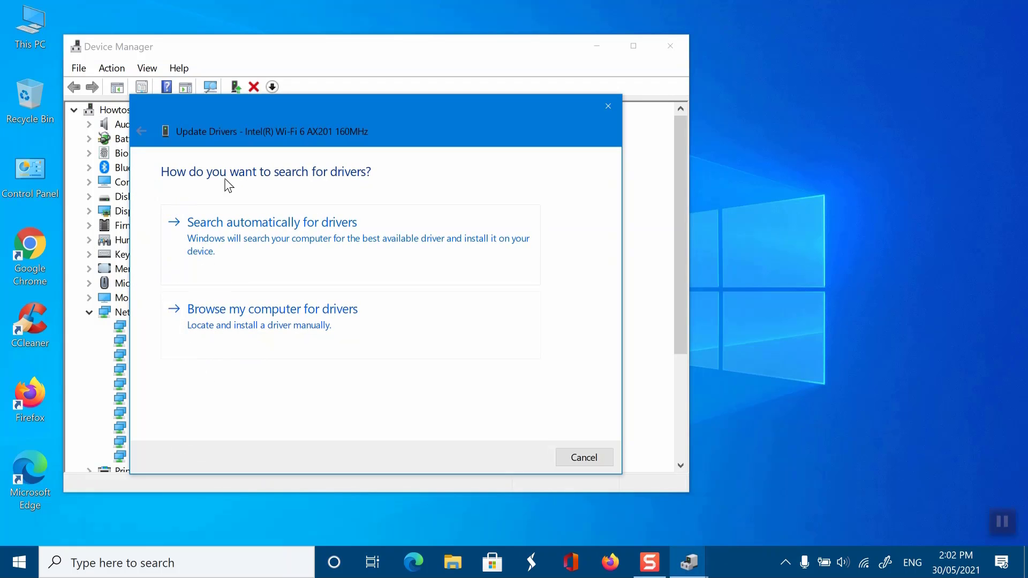
{"action": "left_click", "coordinate": [272, 309]}
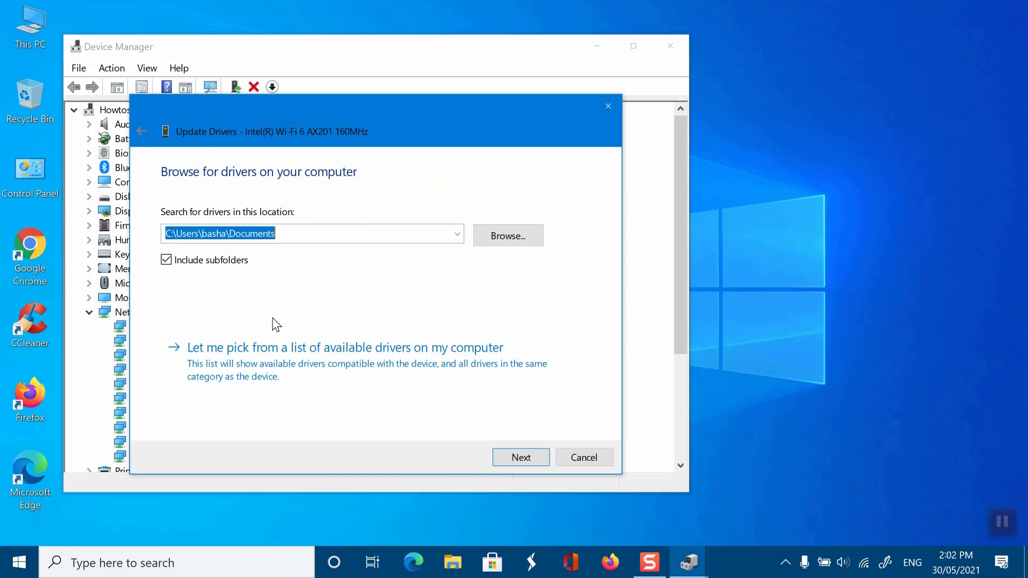
{"action": "left_click", "coordinate": [345, 348]}
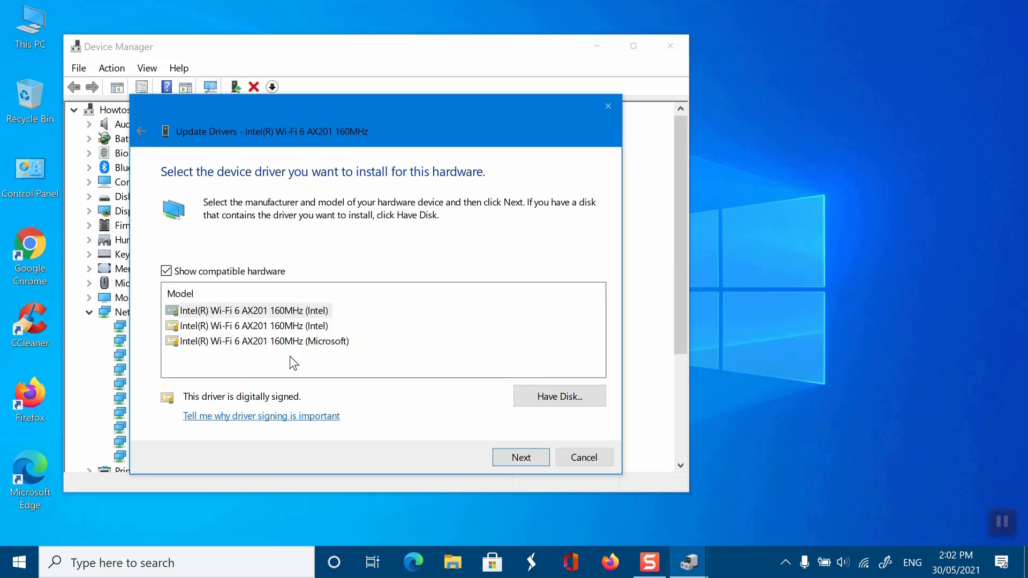
{"action": "mouse_move", "coordinate": [253, 315]}
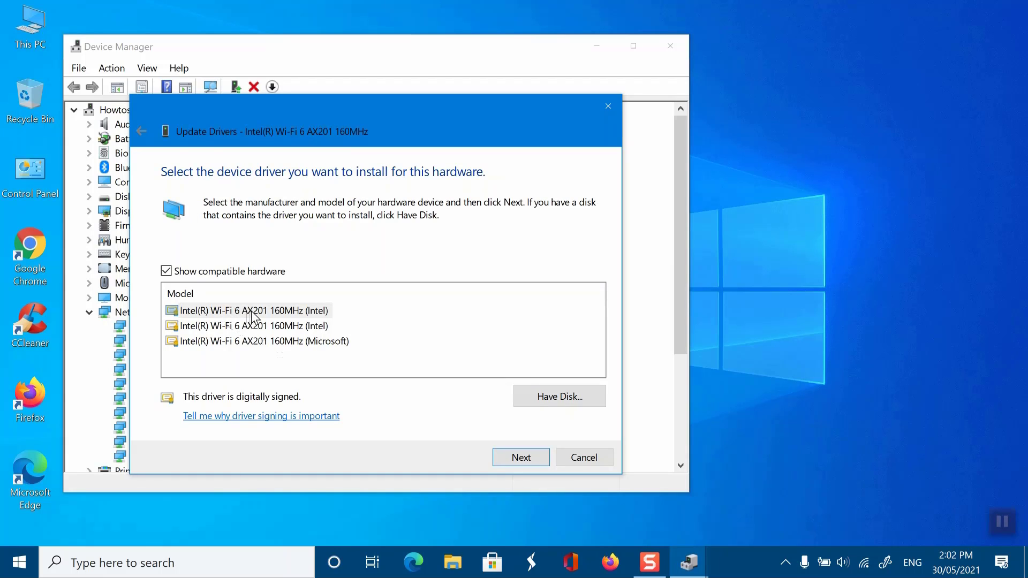
{"action": "left_click", "coordinate": [253, 310]}
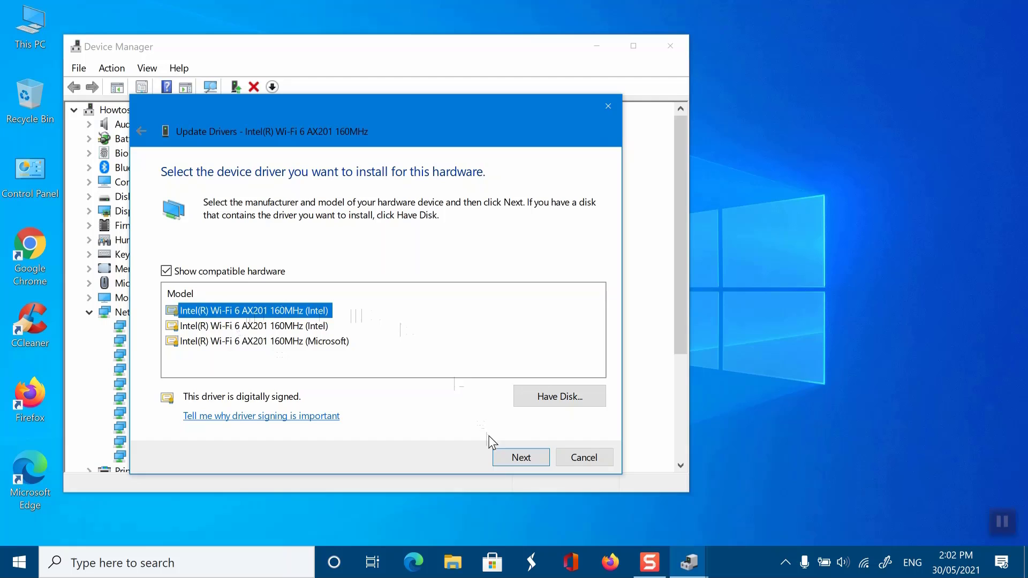
{"action": "left_click", "coordinate": [520, 457]}
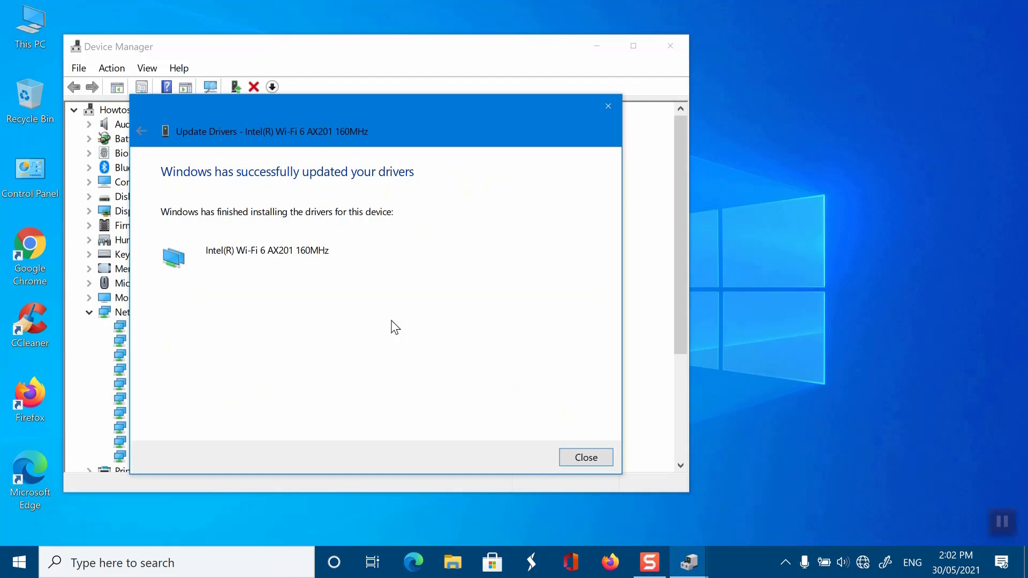
{"action": "mouse_move", "coordinate": [381, 194]}
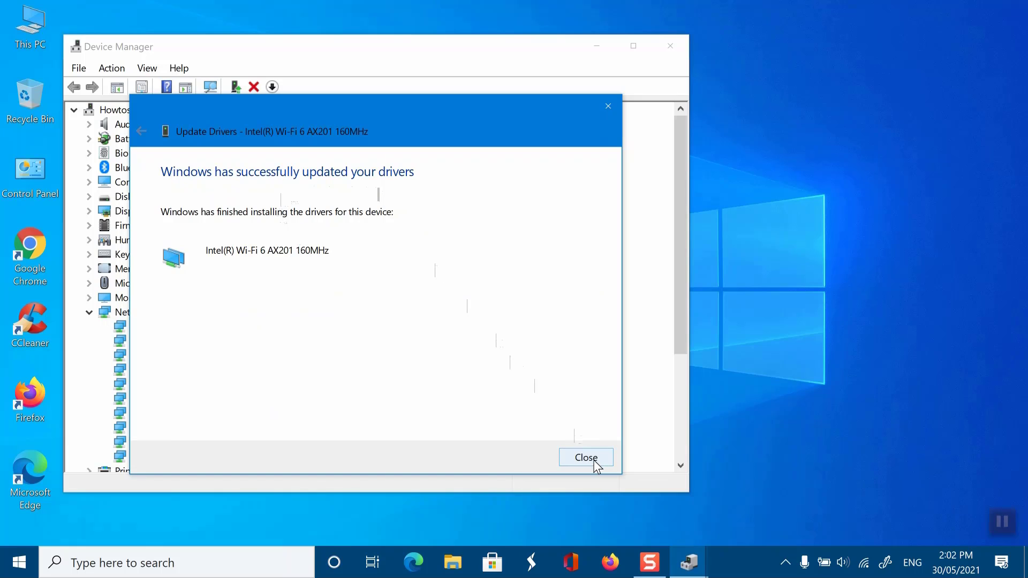
{"action": "left_click", "coordinate": [586, 458]}
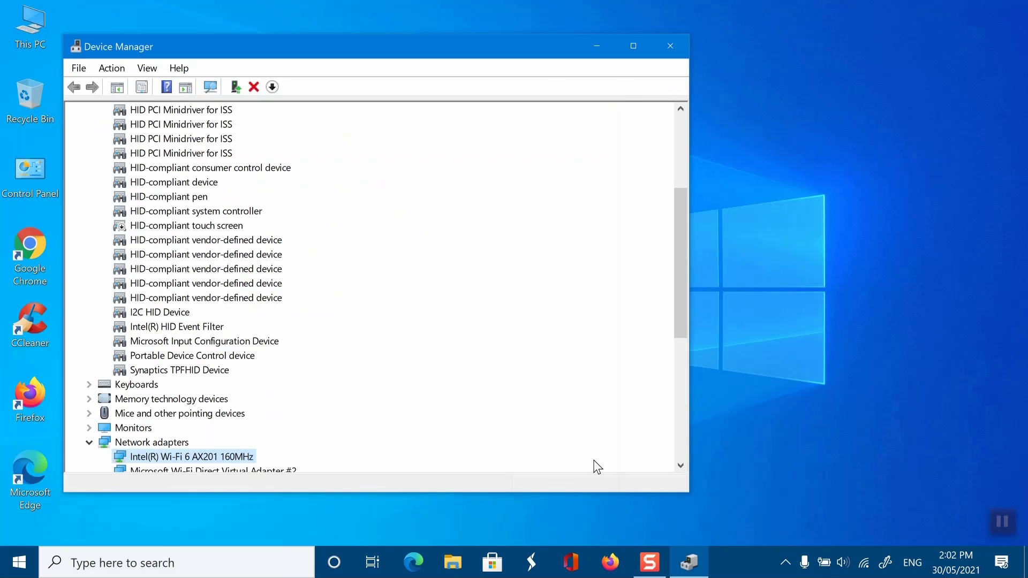
- Close Device Manager and bring up the Start menu
{"action": "left_click", "coordinate": [669, 45]}
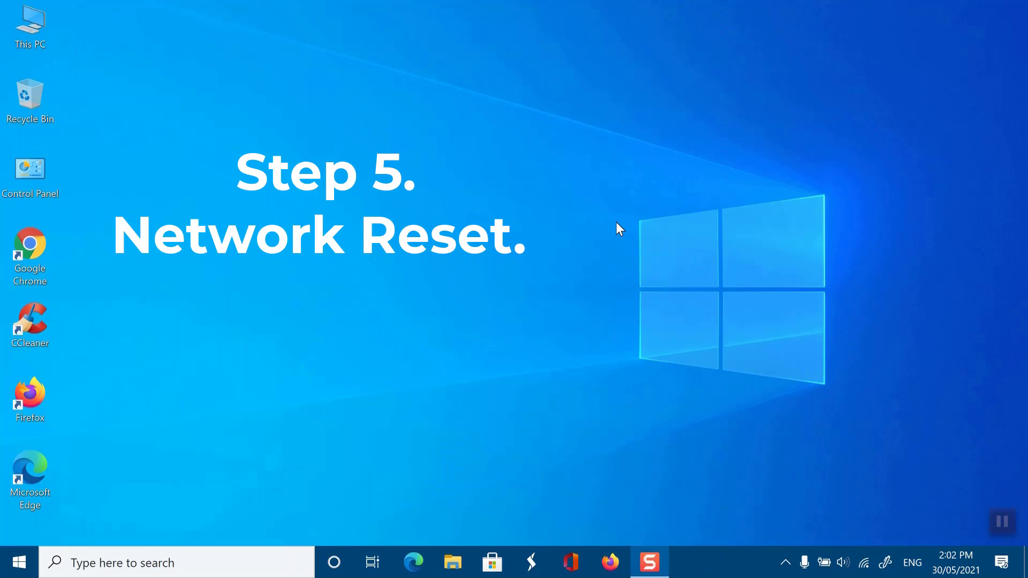
{"action": "mouse_move", "coordinate": [98, 529]}
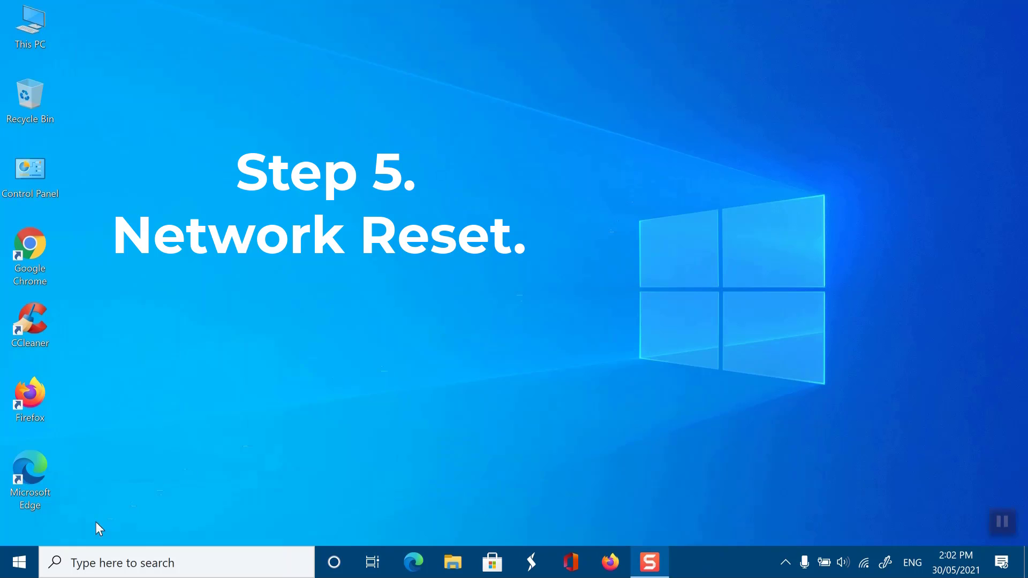
{"action": "left_click", "coordinate": [16, 559]}
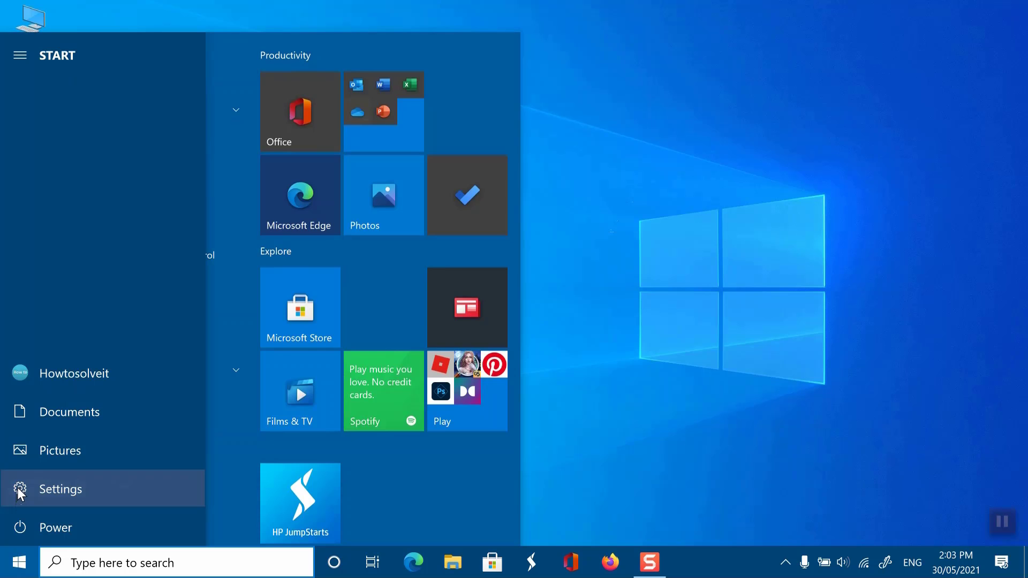
- Go to Settings > Network & Internet > Network reset and start the reset
{"action": "left_click", "coordinate": [60, 488]}
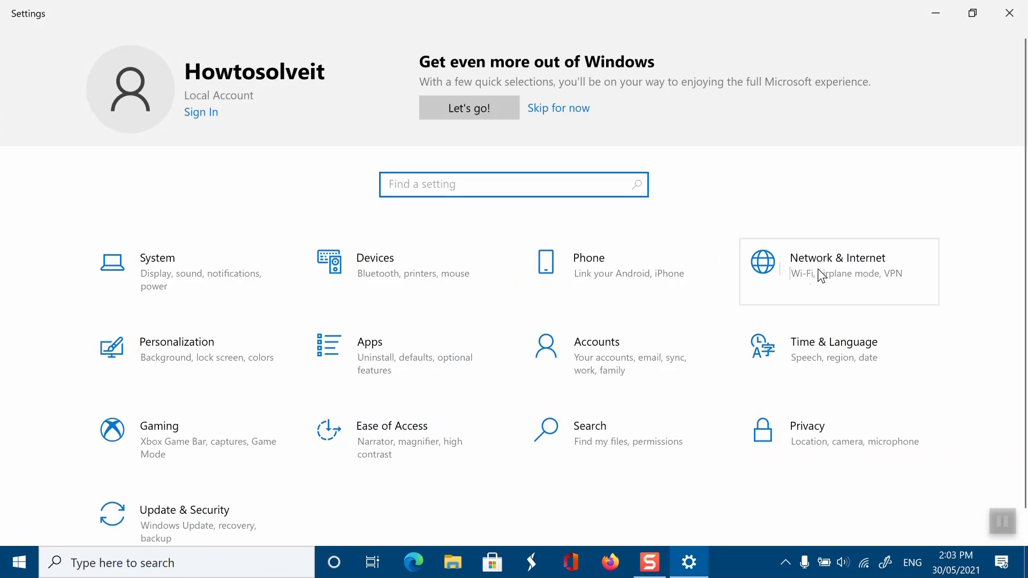
{"action": "left_click", "coordinate": [837, 272]}
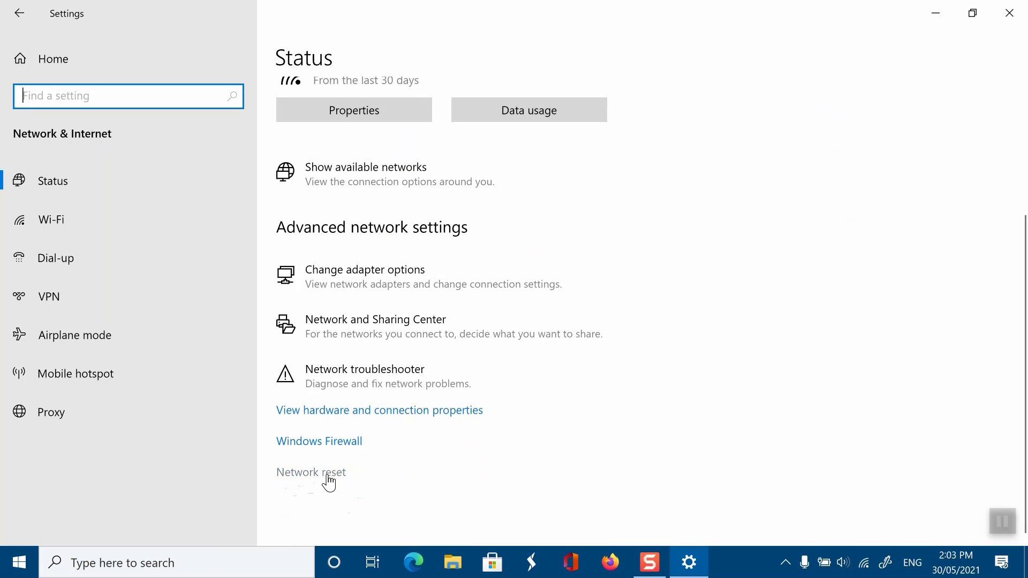
{"action": "left_click", "coordinate": [310, 473]}
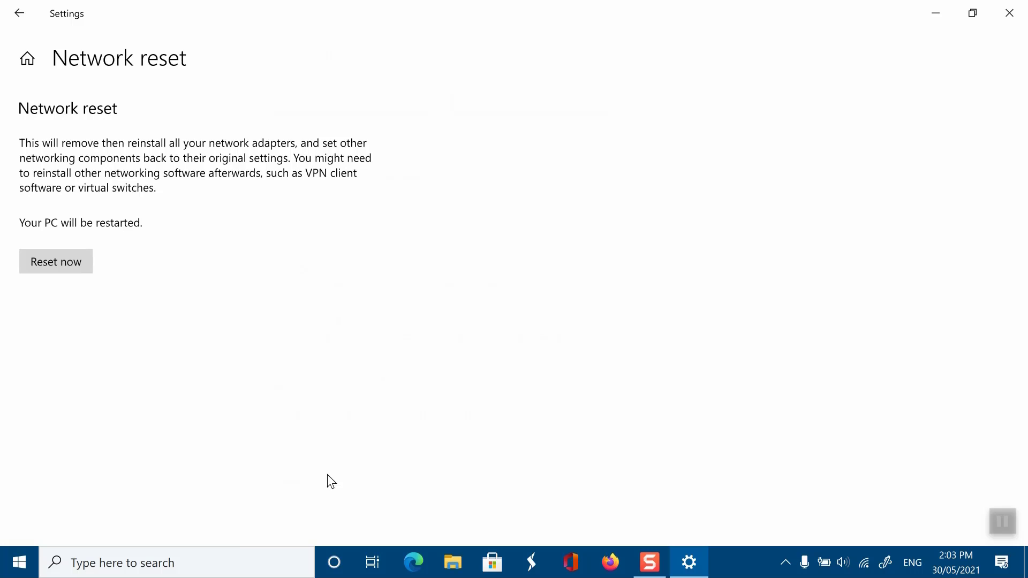
{"action": "left_click", "coordinate": [56, 261]}
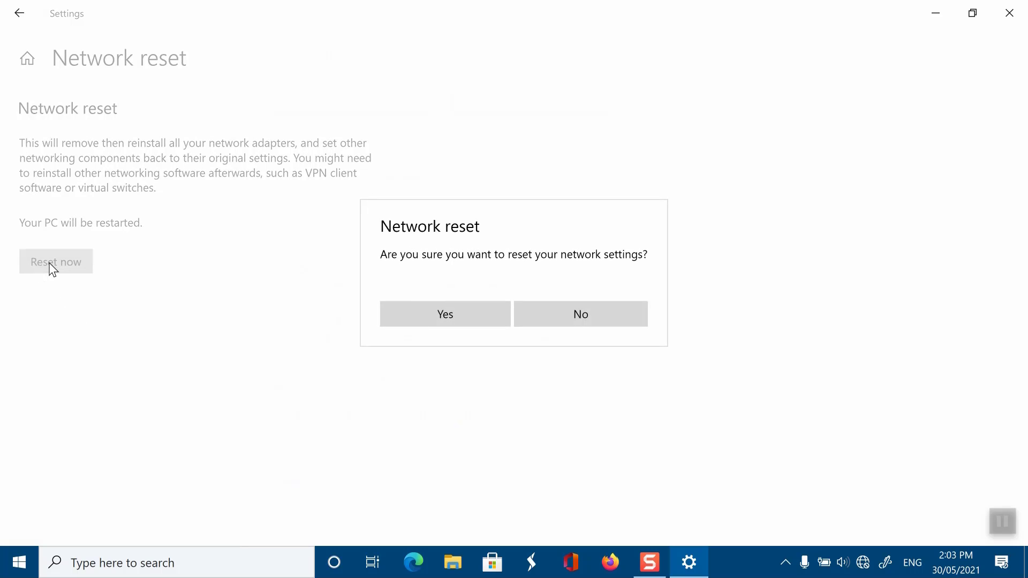